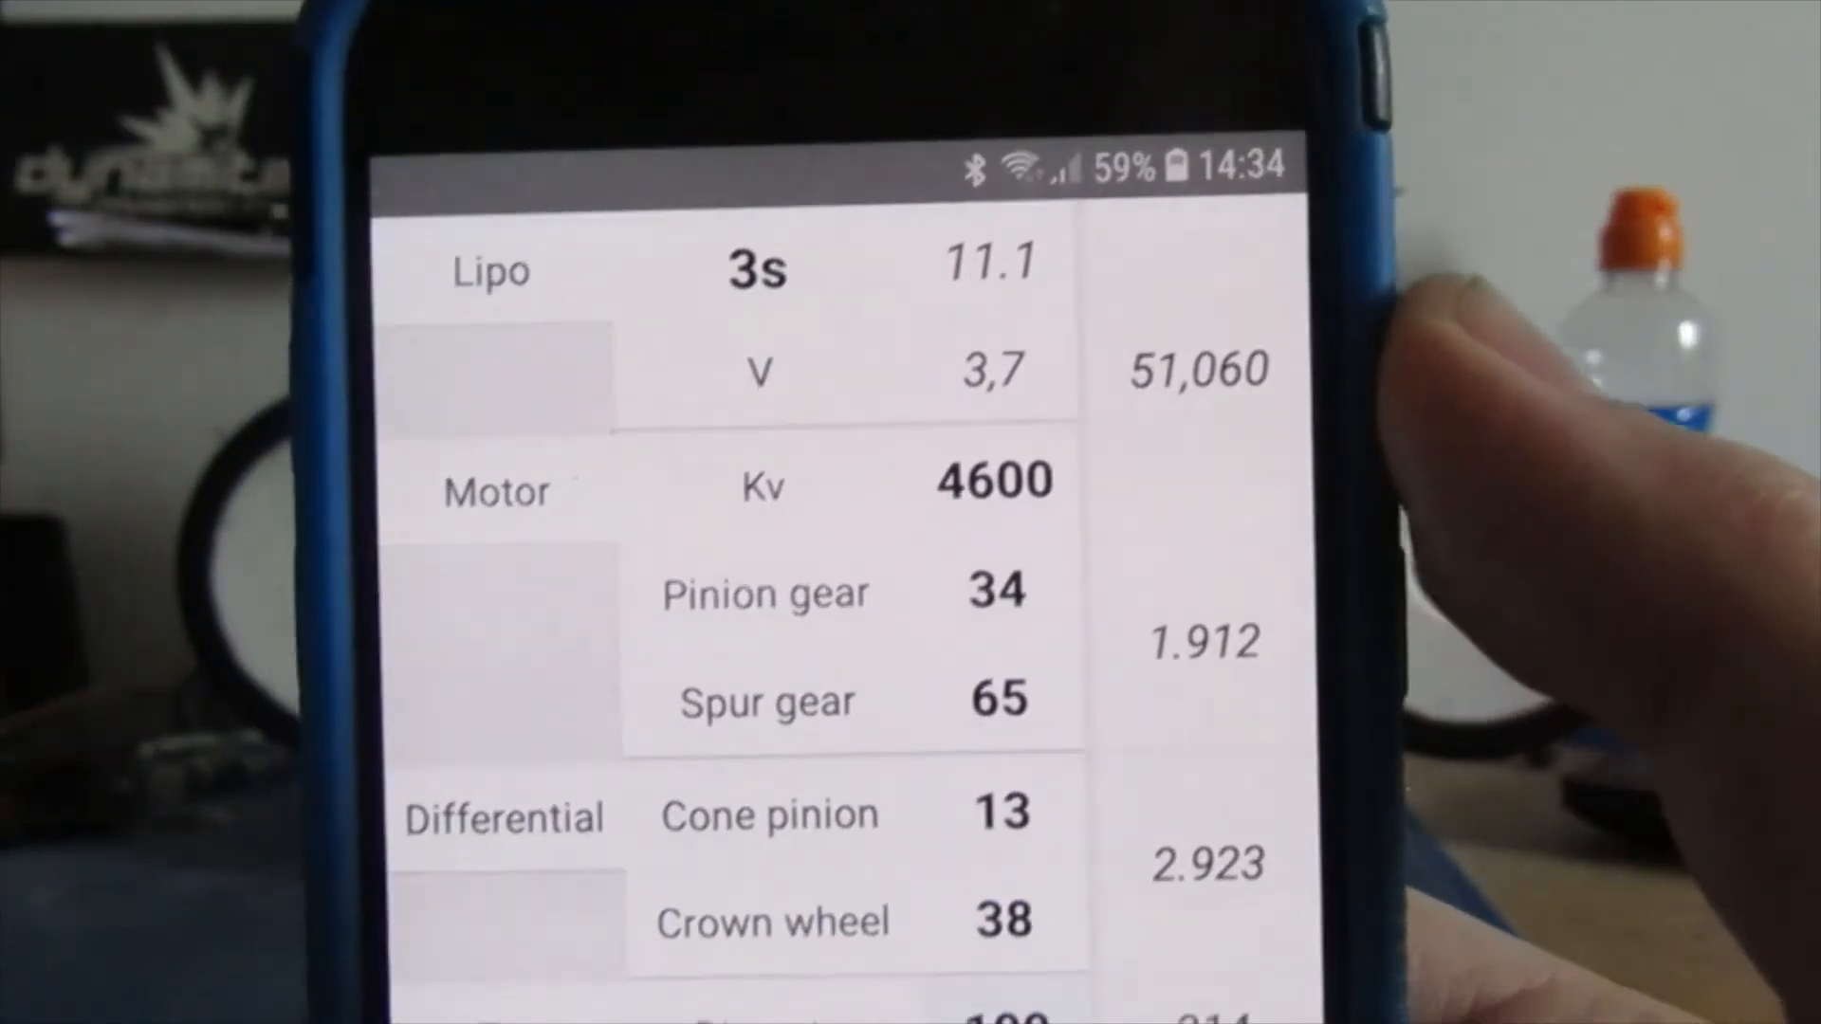
scroll(down, 3)
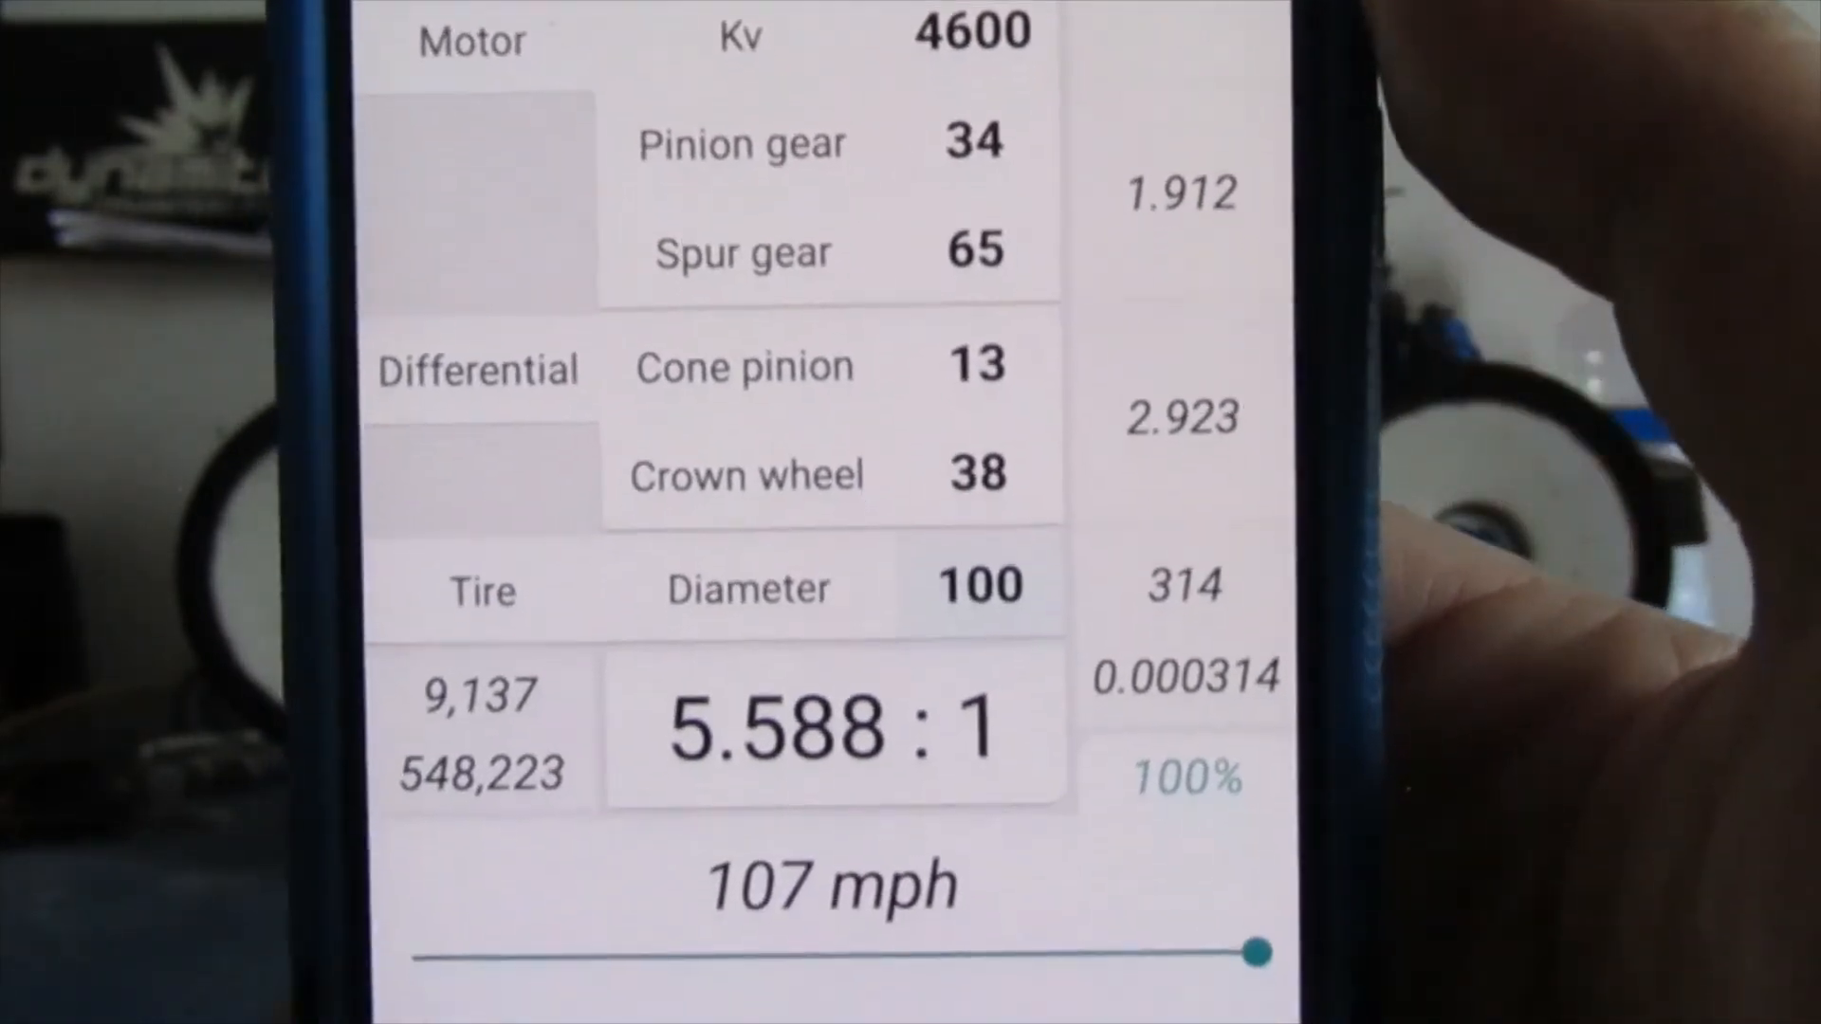
scroll(down, 3)
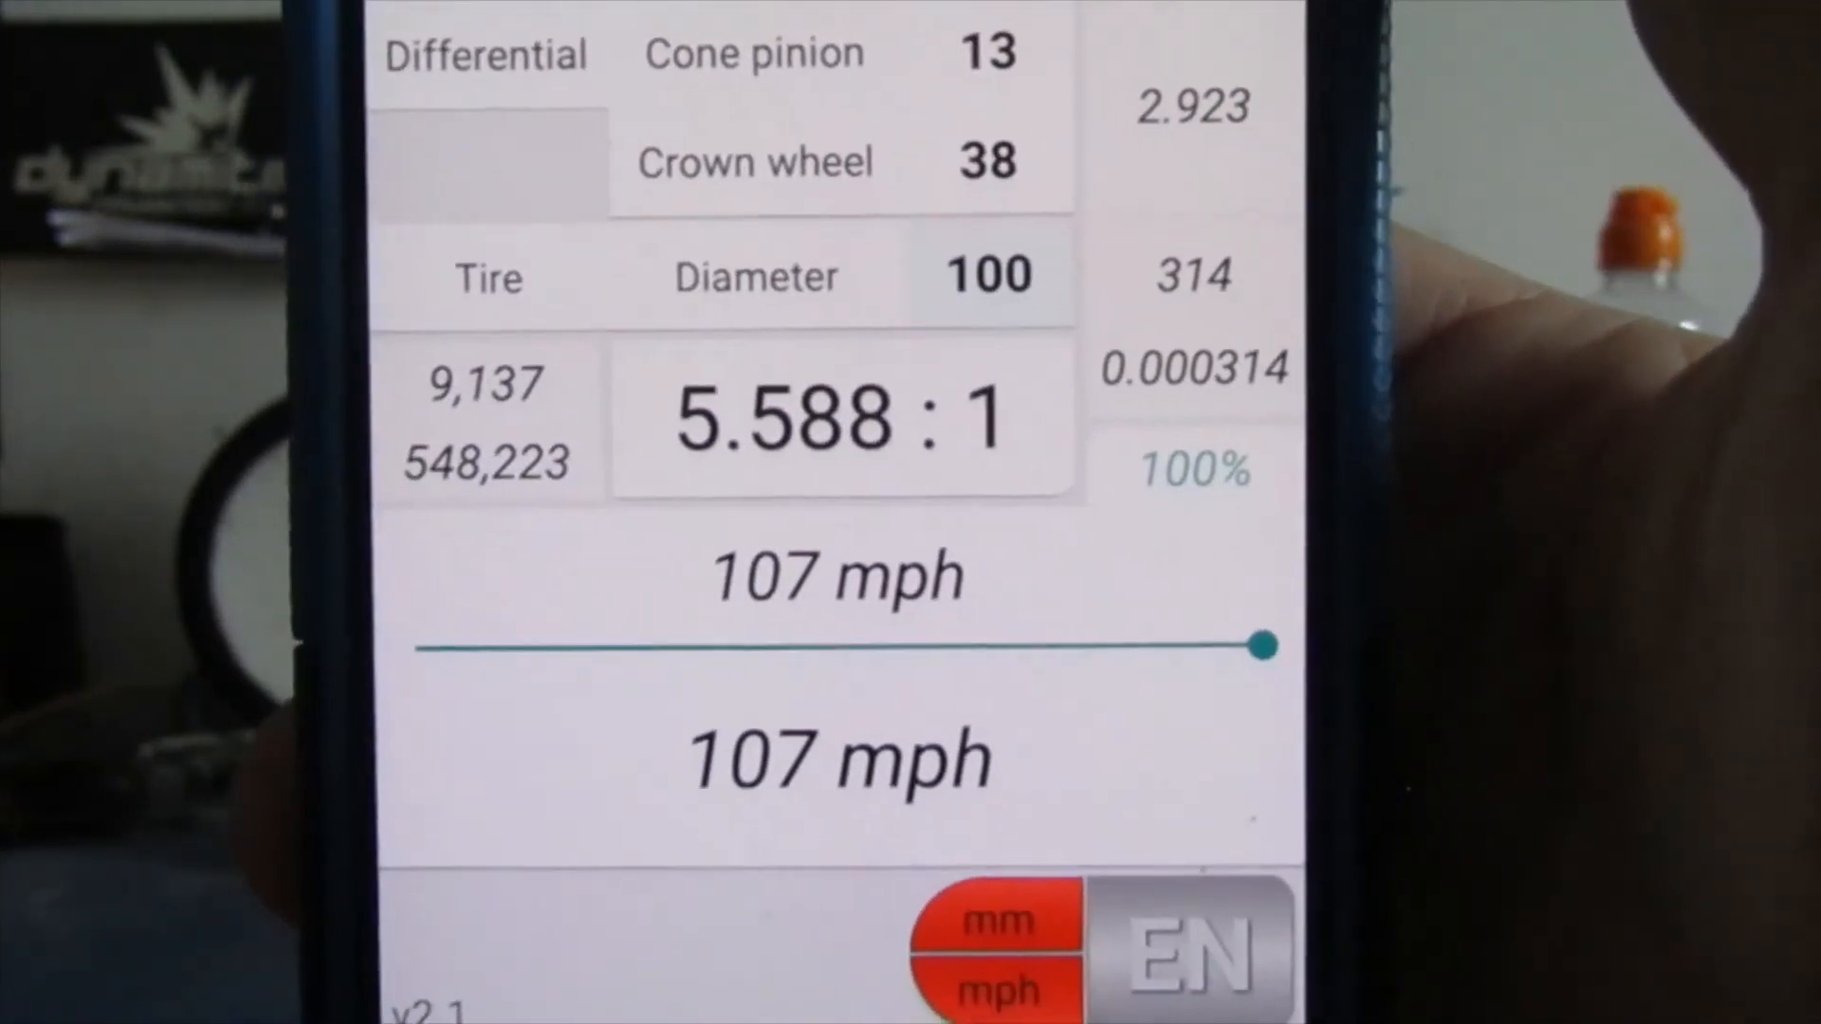